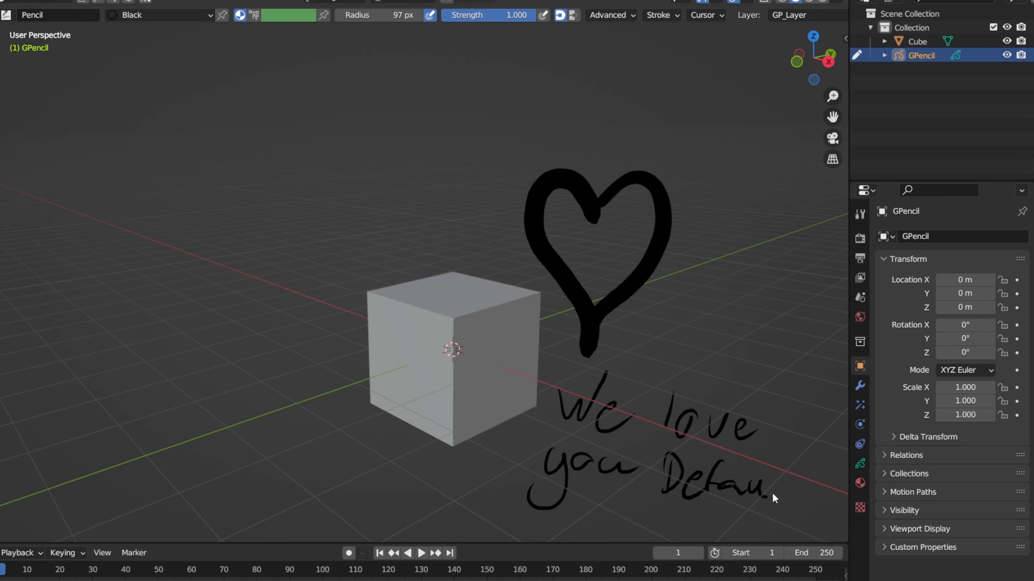
Finish the stroke completing 'Default cube' so the note reads 'We love you Default cube'.
click(453, 343)
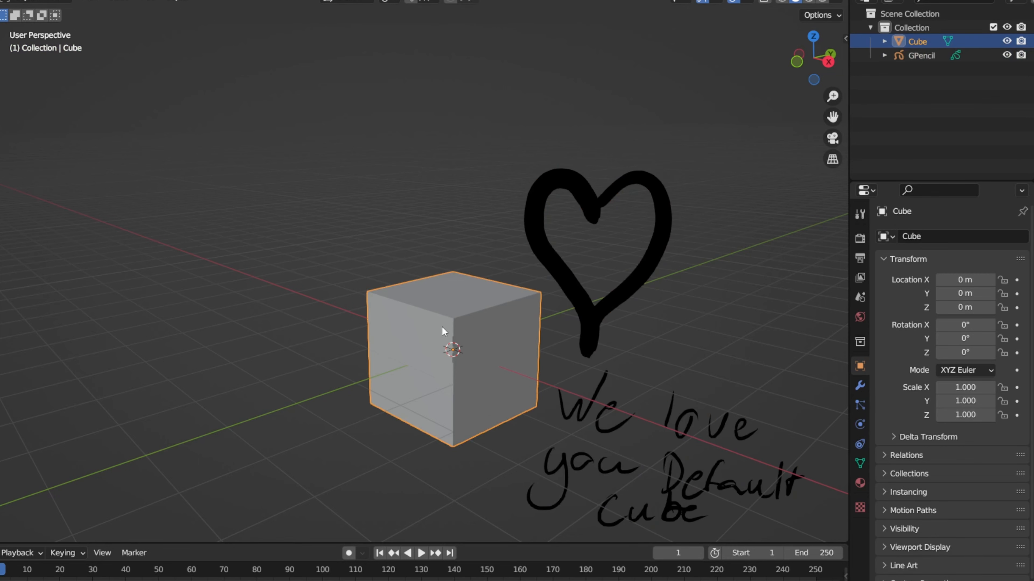